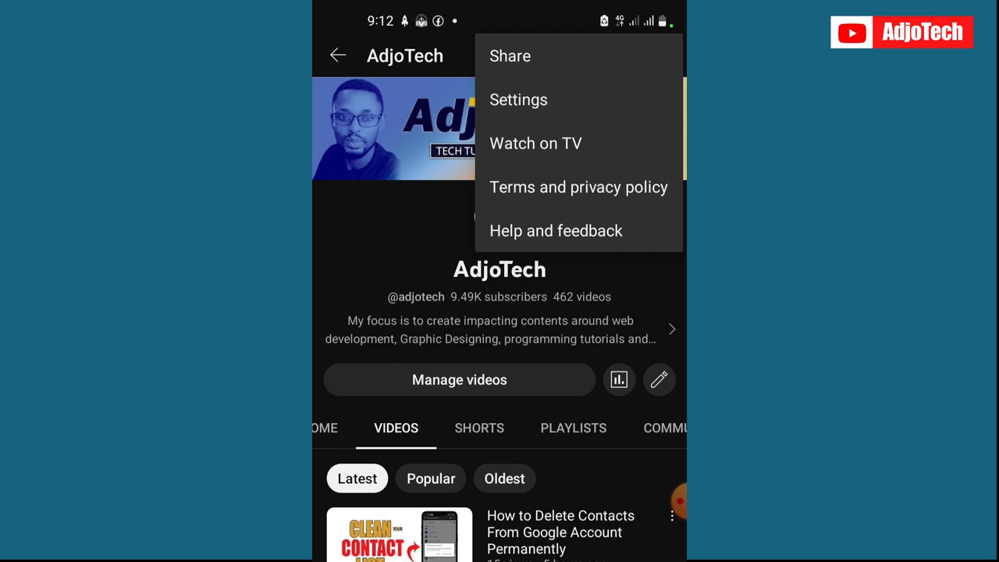
Open YouTube's Settings page from the channel page's overflow menu.
{"action": "left_click", "coordinate": [518, 99]}
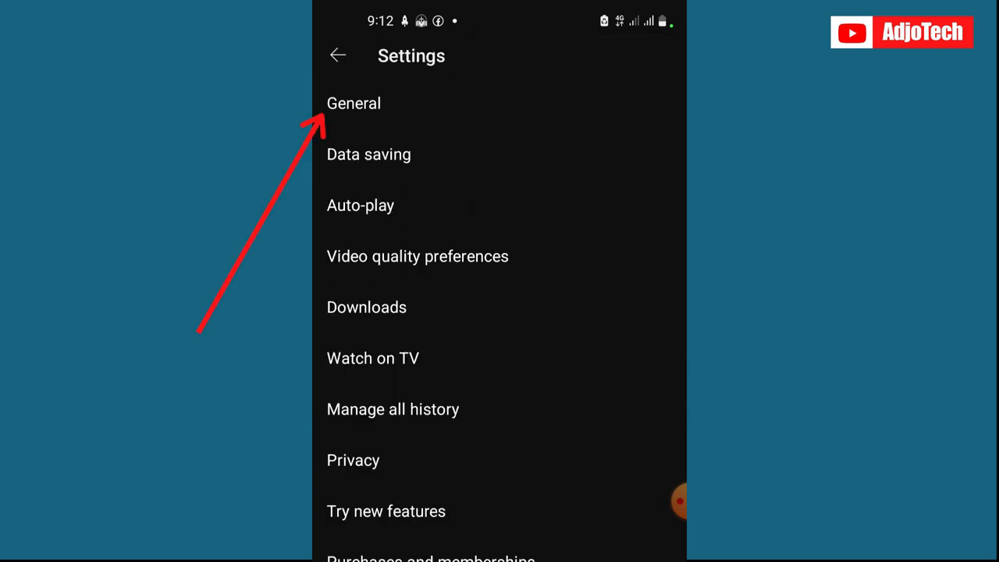
Open General settings to reach the Restricted Mode option.
{"action": "left_click", "coordinate": [354, 103]}
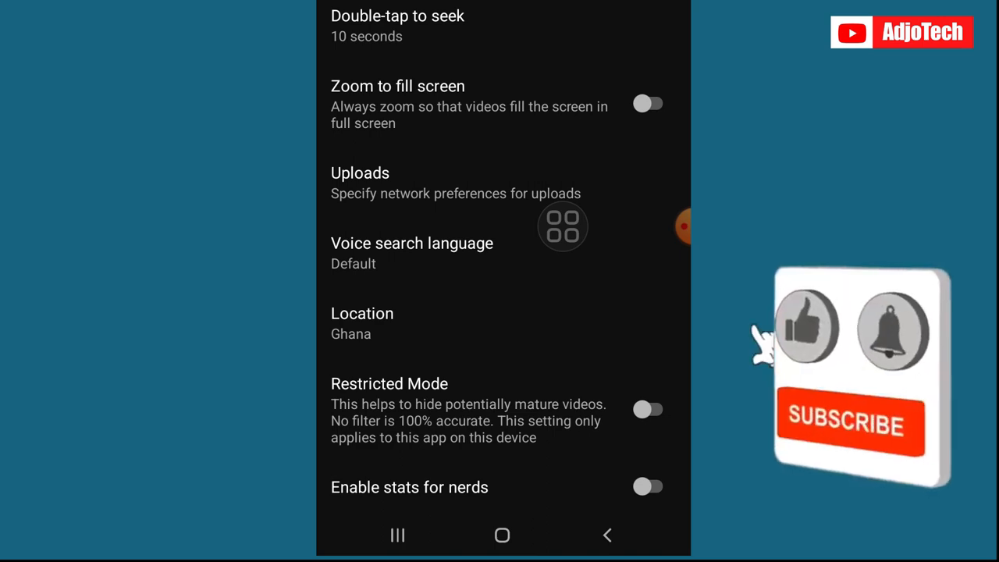
{"action": "left_click", "coordinate": [648, 409]}
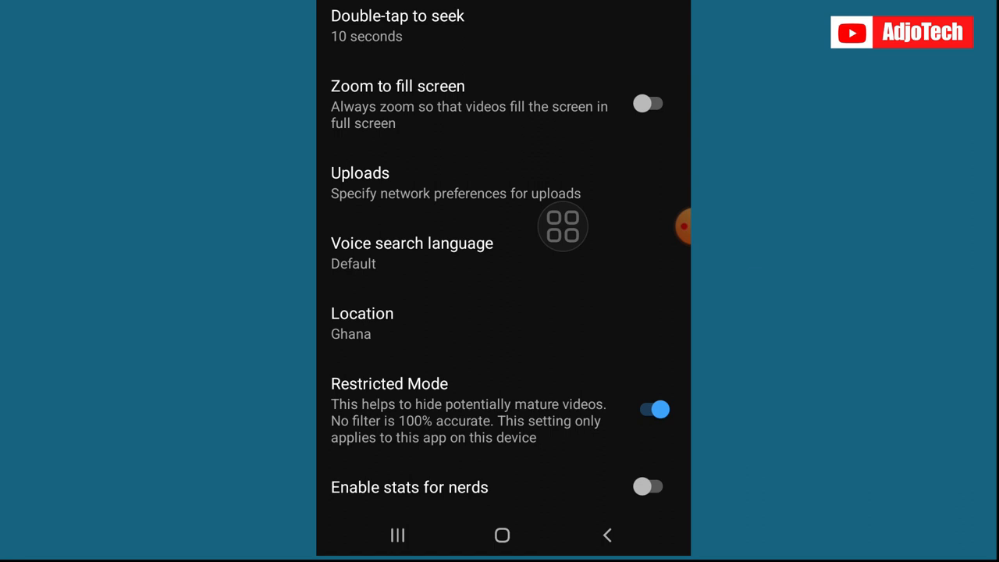
{"action": "left_click", "coordinate": [654, 409]}
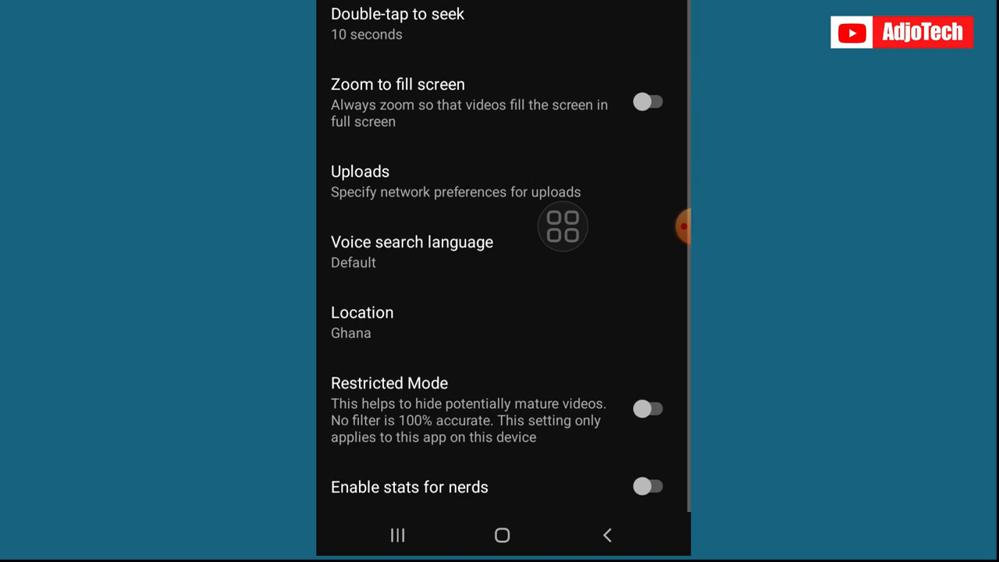
{"action": "left_click", "coordinate": [648, 408]}
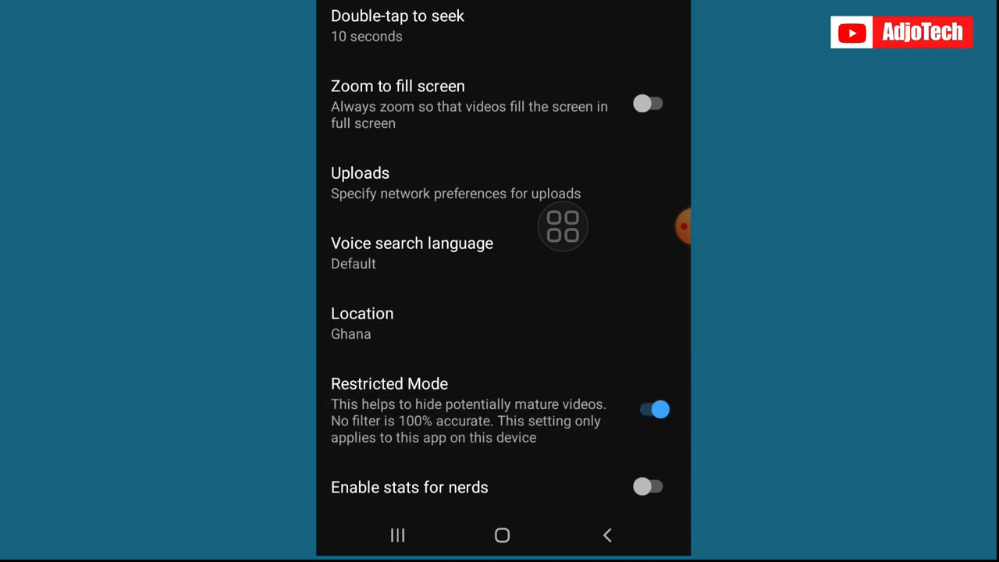
{"action": "left_click", "coordinate": [648, 409]}
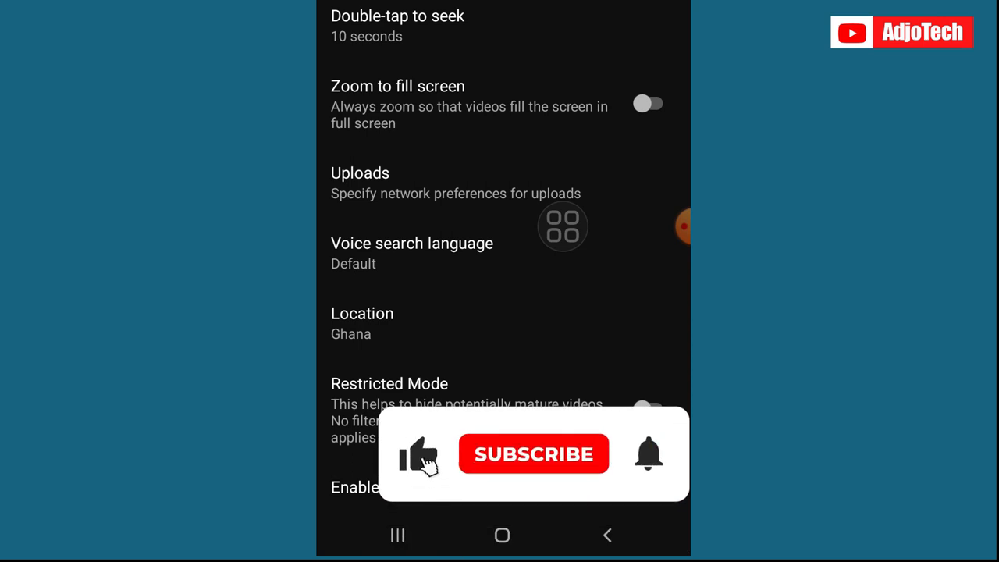
{"action": "left_click", "coordinate": [533, 453]}
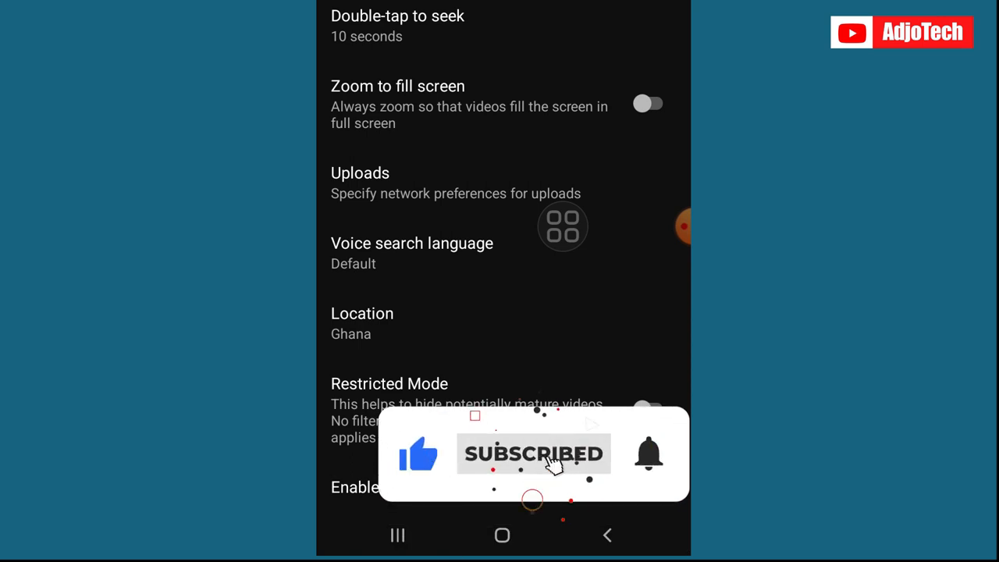